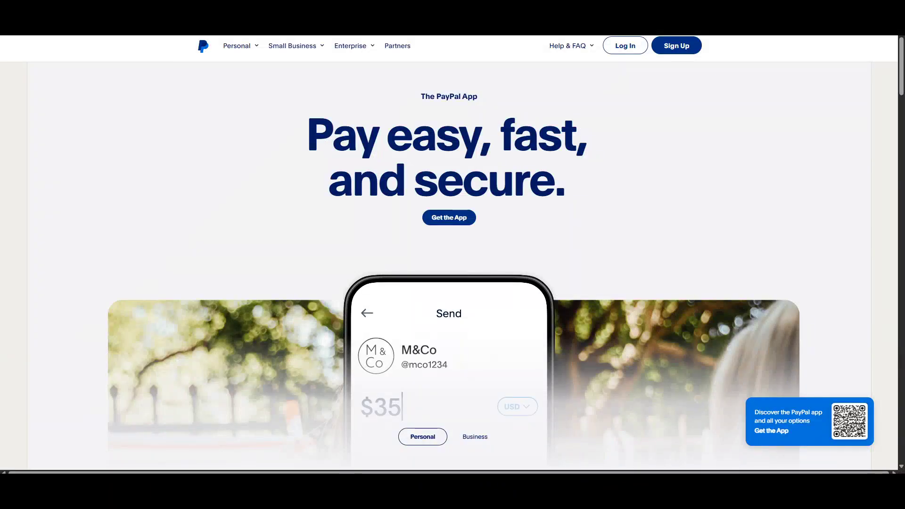
pyautogui.moveTo(826, 284)
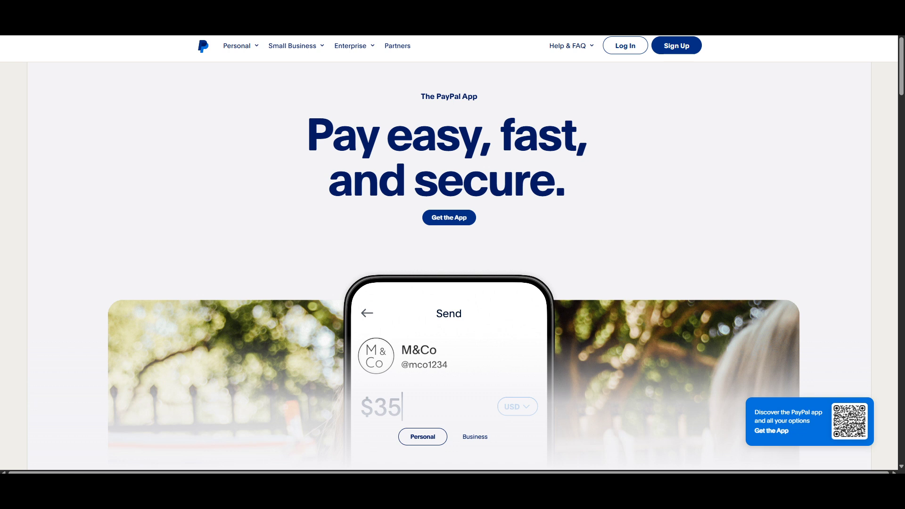
pyautogui.moveTo(748, 204)
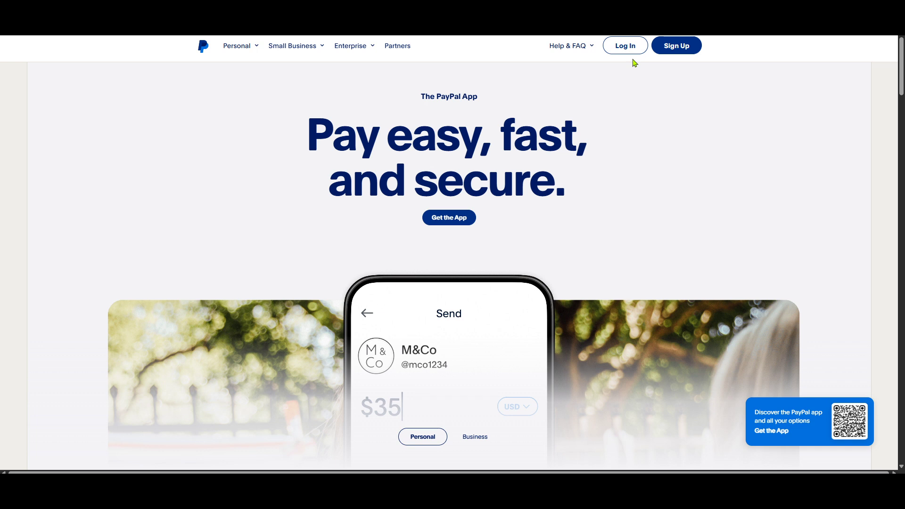
pyautogui.moveTo(623, 91)
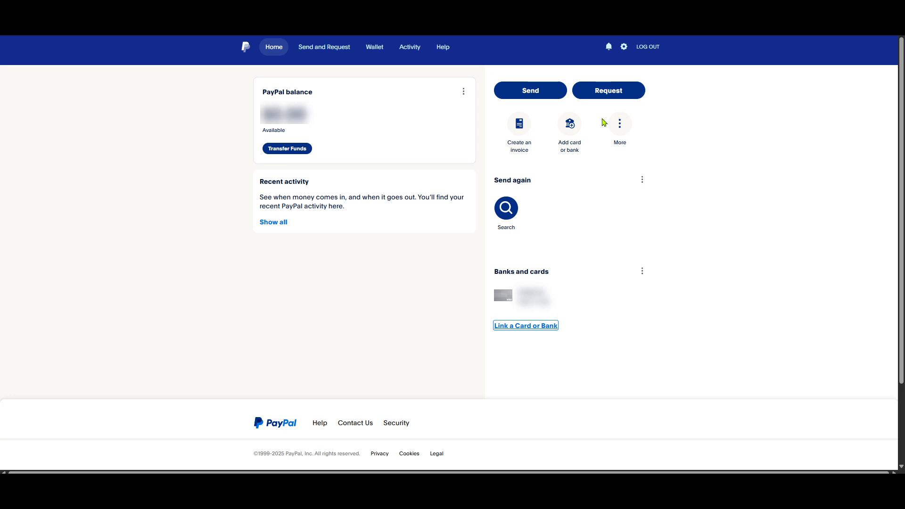
pyautogui.moveTo(389, 80)
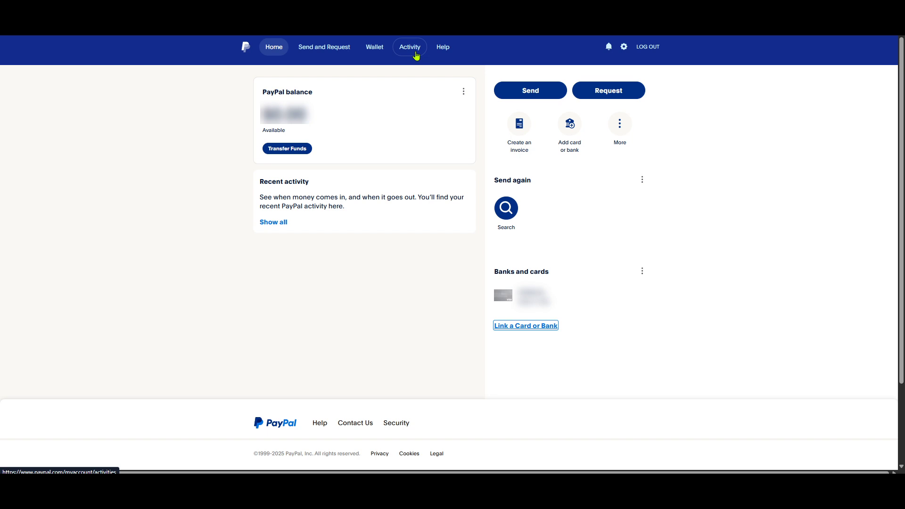
# View the account's Activity transaction list filtered to the last 90 days
pyautogui.click(409, 47)
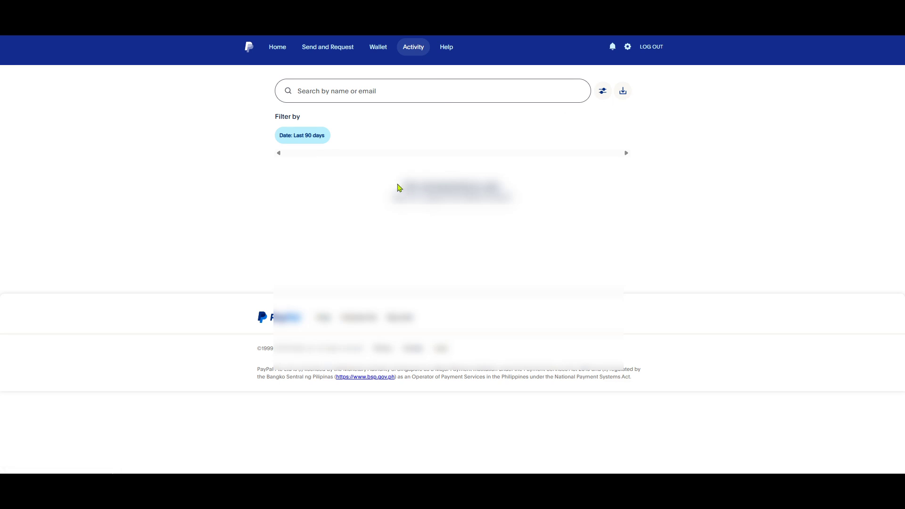
pyautogui.moveTo(531, 214)
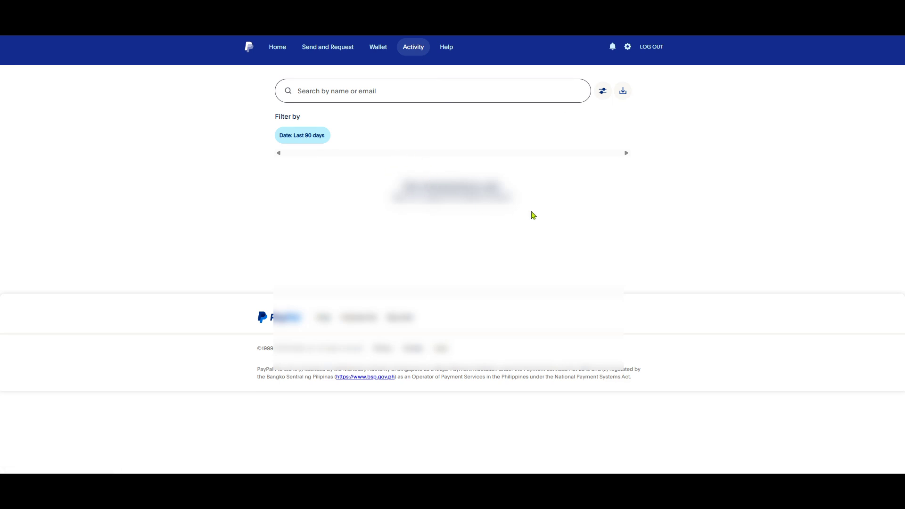
pyautogui.moveTo(479, 214)
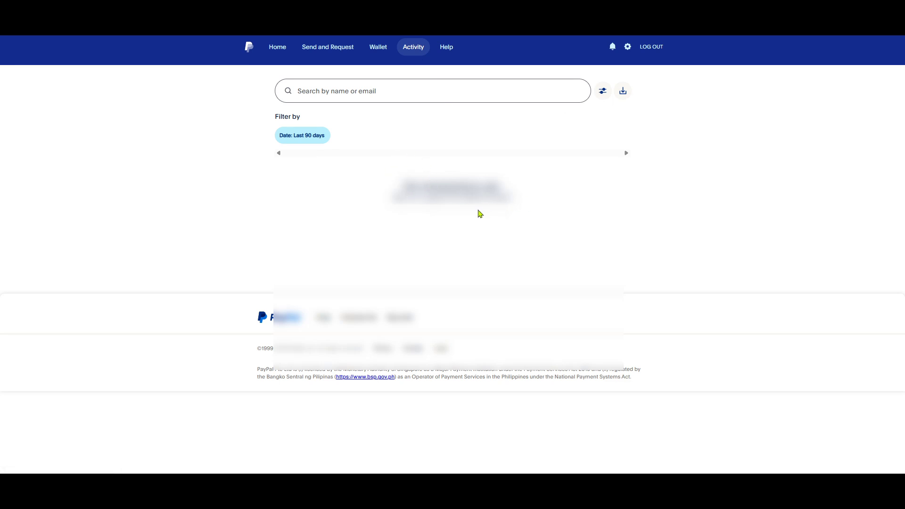
pyautogui.moveTo(510, 196)
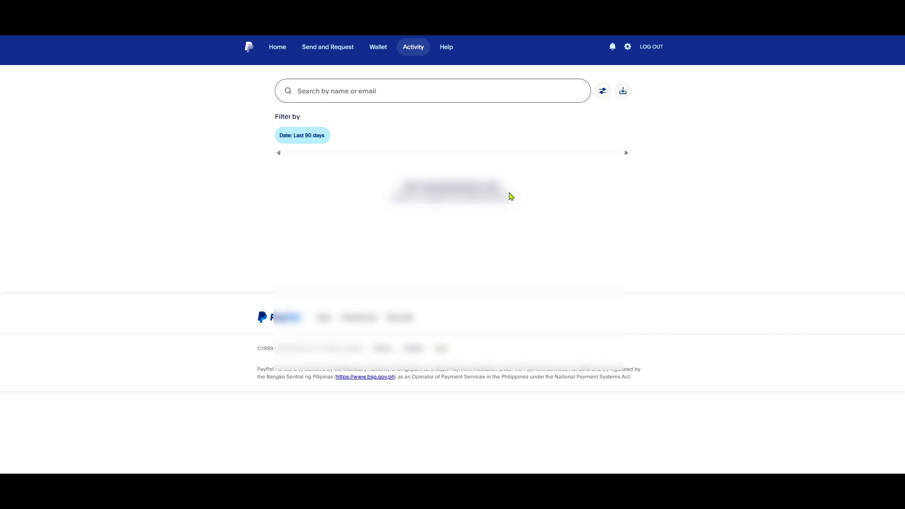
pyautogui.moveTo(416, 194)
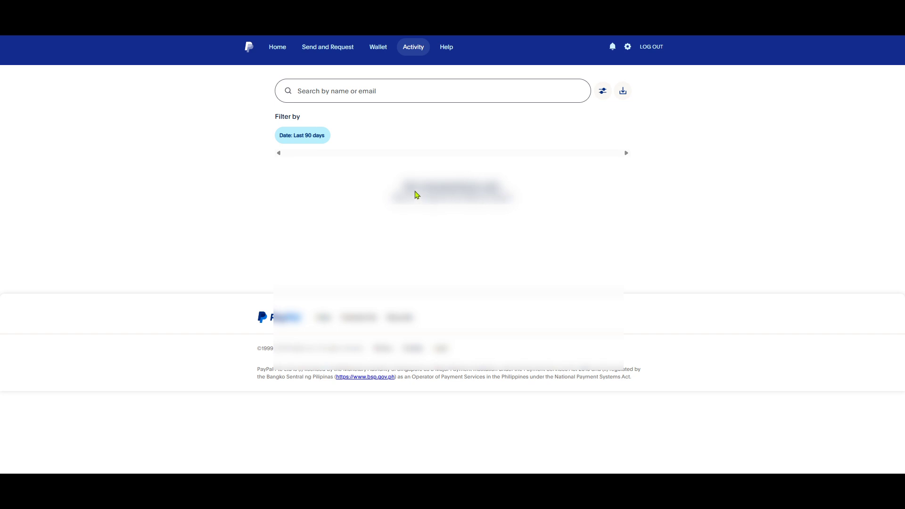
pyautogui.moveTo(394, 186)
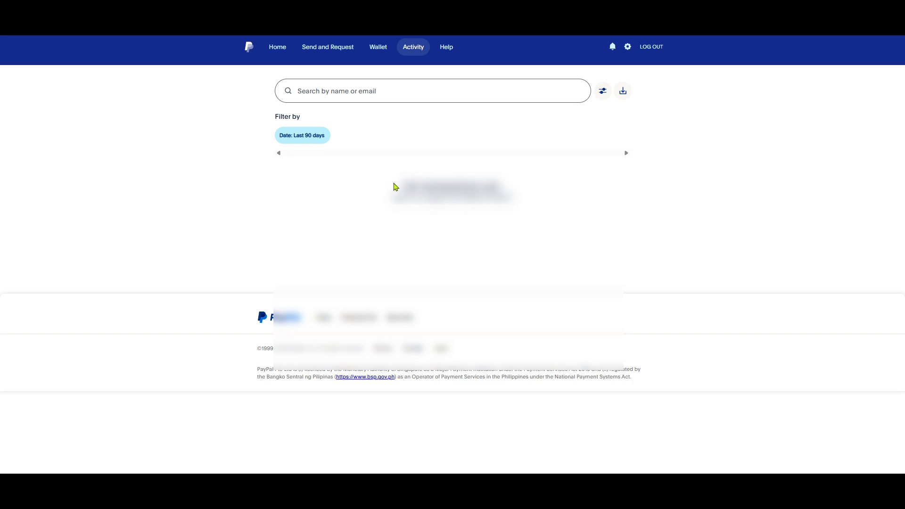
pyautogui.moveTo(422, 244)
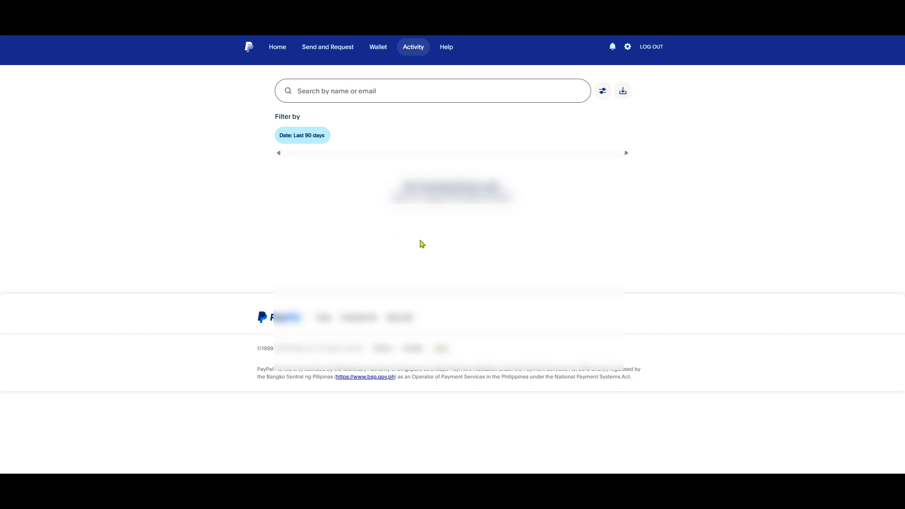
pyautogui.moveTo(431, 264)
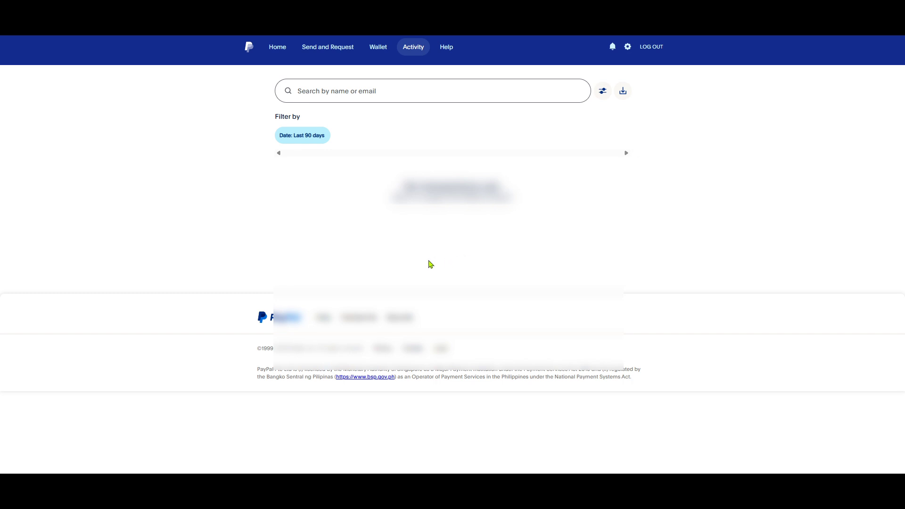
pyautogui.moveTo(380, 267)
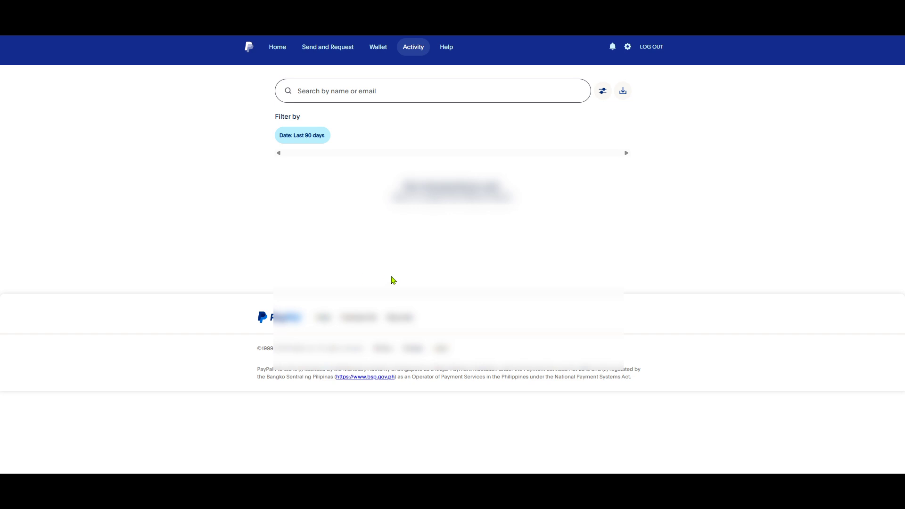
pyautogui.moveTo(397, 284)
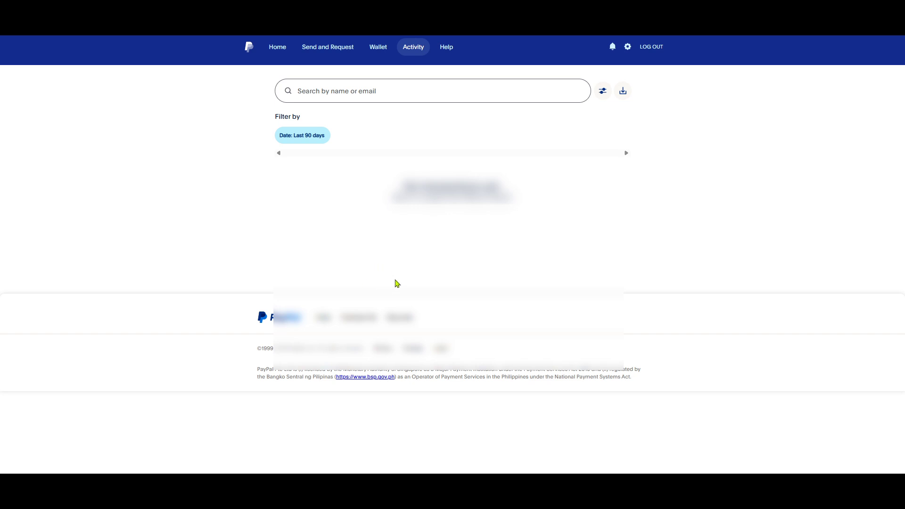